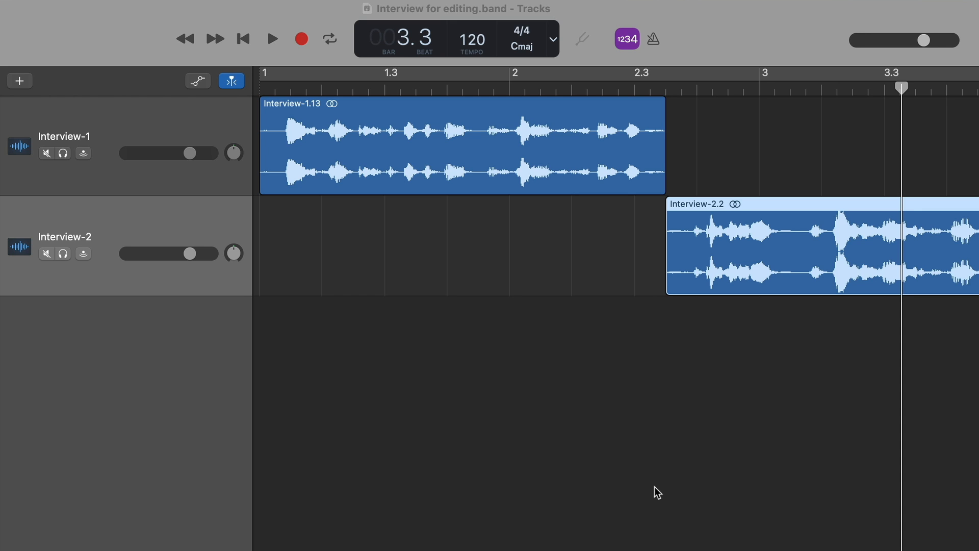
{"action": "mouse_move", "coordinate": [469, 94]}
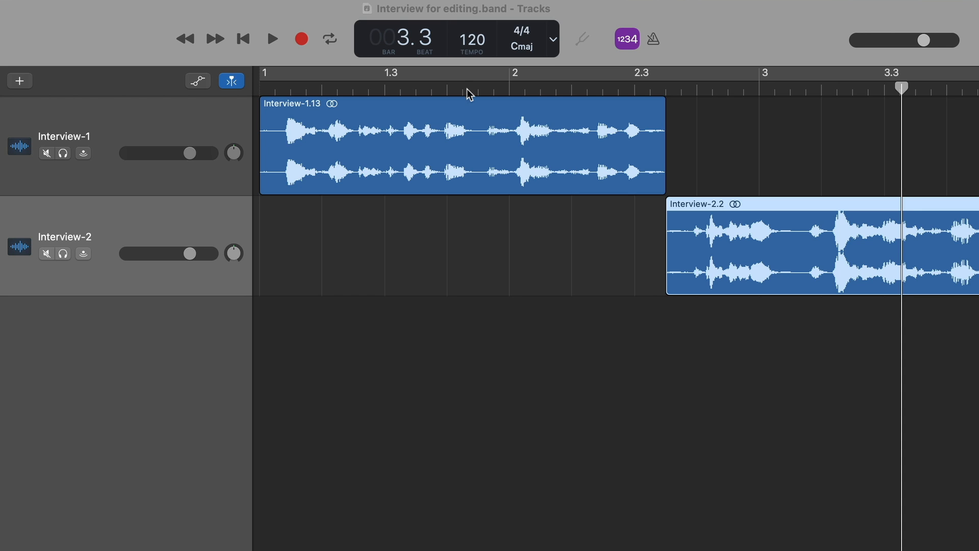
- Shift the Interview-2 region earlier so it overlaps the end of Interview-1
{"action": "left_click", "coordinate": [272, 38]}
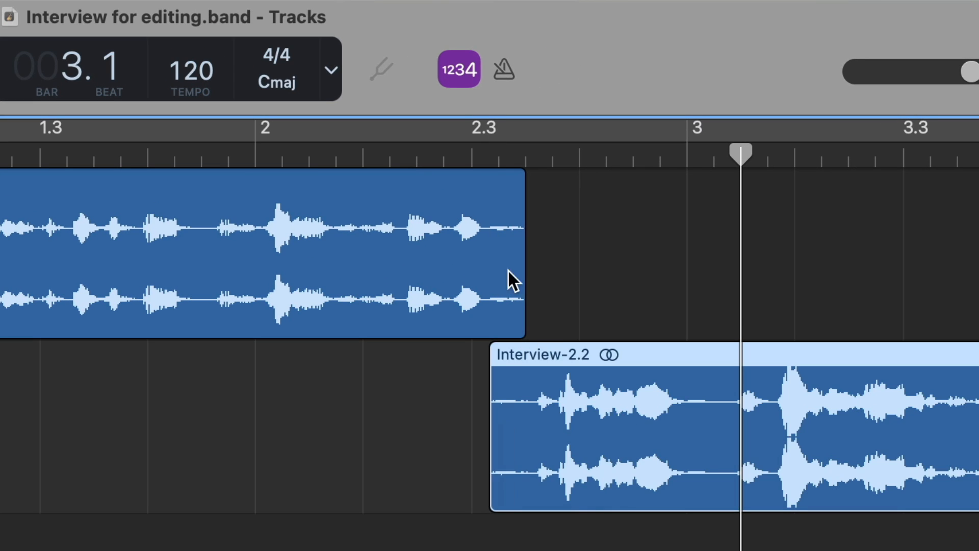
{"action": "mouse_move", "coordinate": [477, 236]}
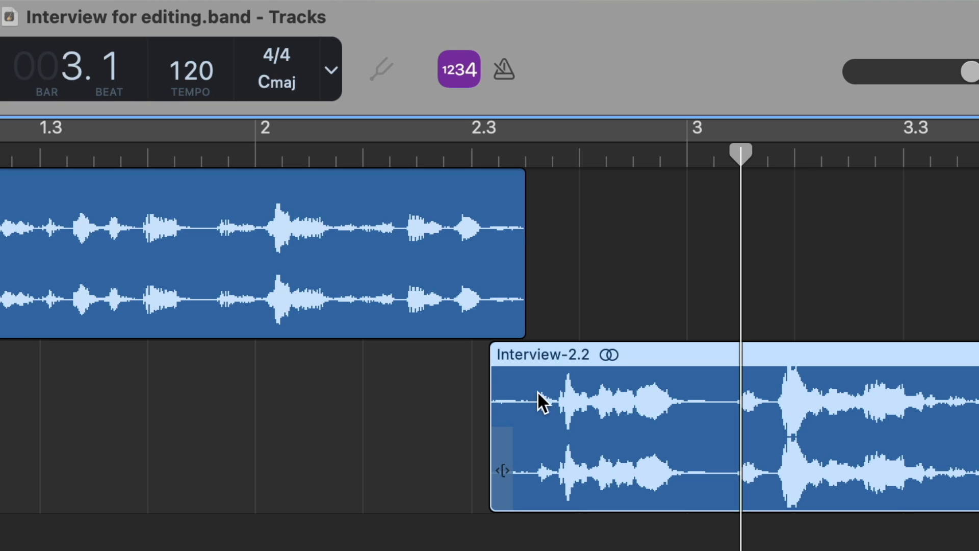
{"action": "mouse_move", "coordinate": [541, 409]}
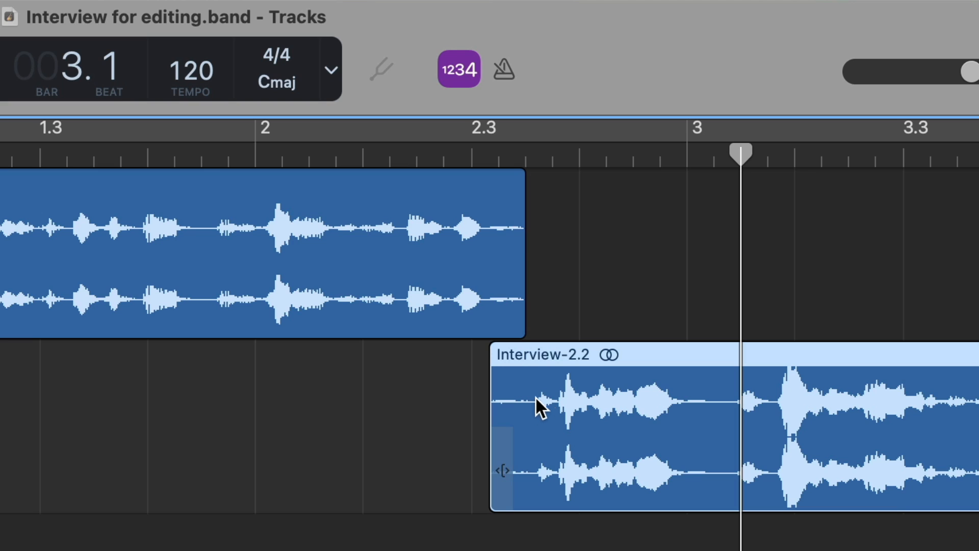
{"action": "mouse_move", "coordinate": [500, 246]}
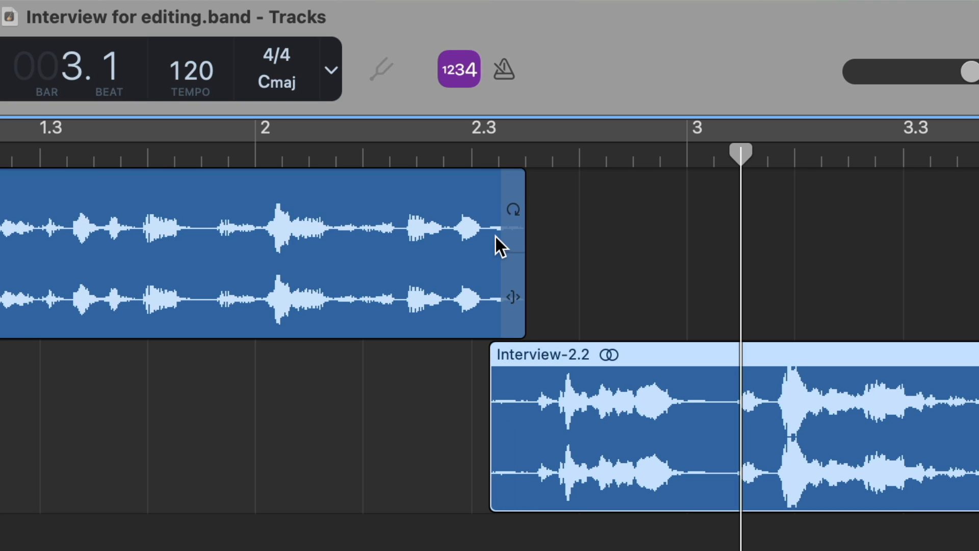
{"action": "mouse_move", "coordinate": [506, 244]}
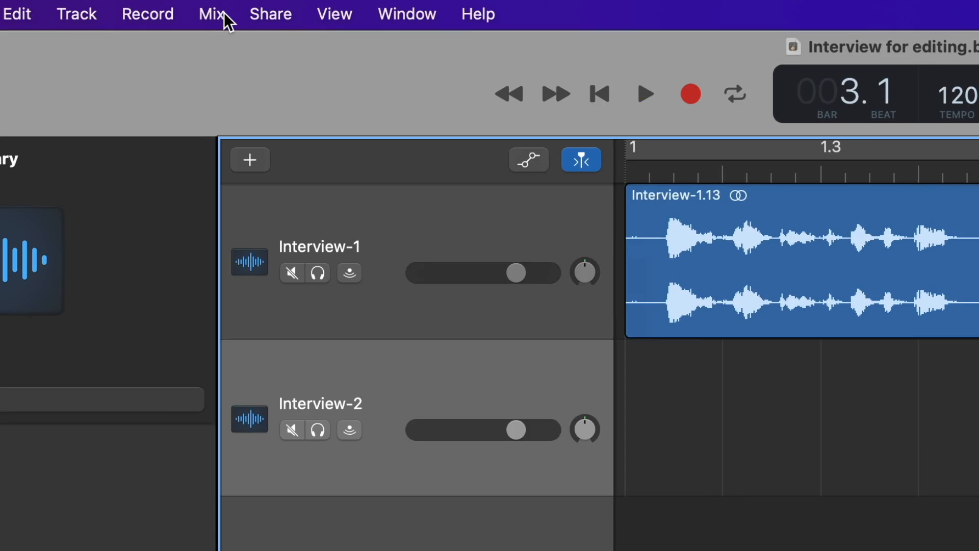
- Turn on volume automation display via Mix > Show Automation for both tracks
{"action": "left_click", "coordinate": [215, 13]}
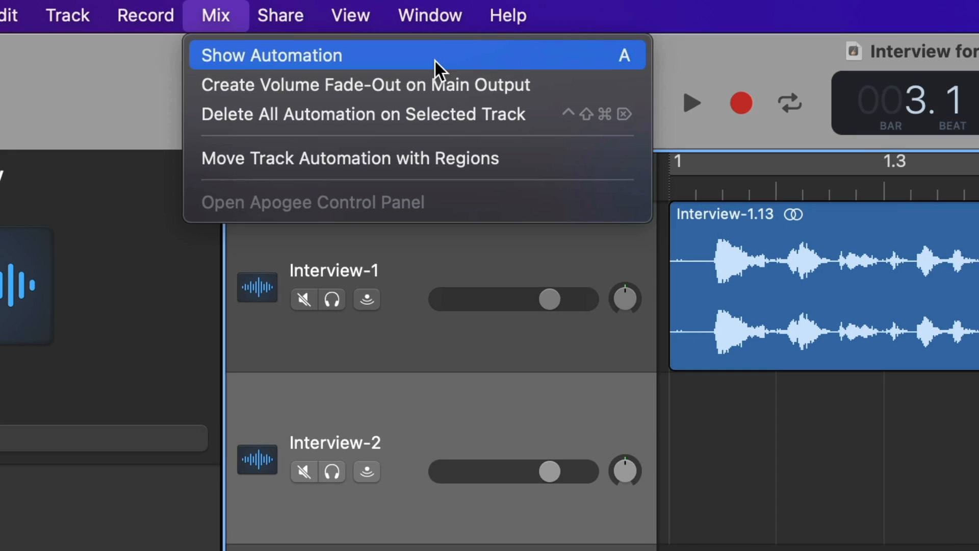
{"action": "left_click", "coordinate": [269, 55]}
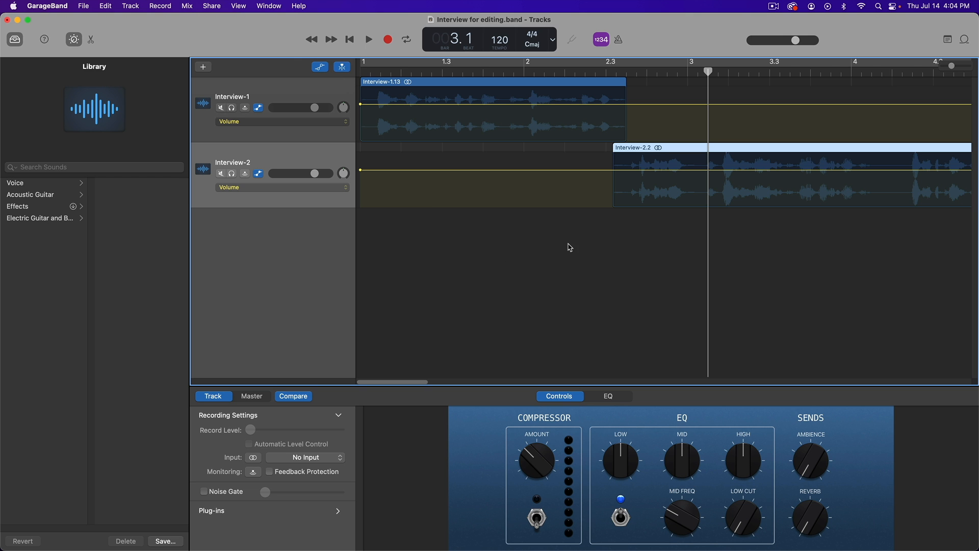
{"action": "mouse_move", "coordinate": [489, 199]}
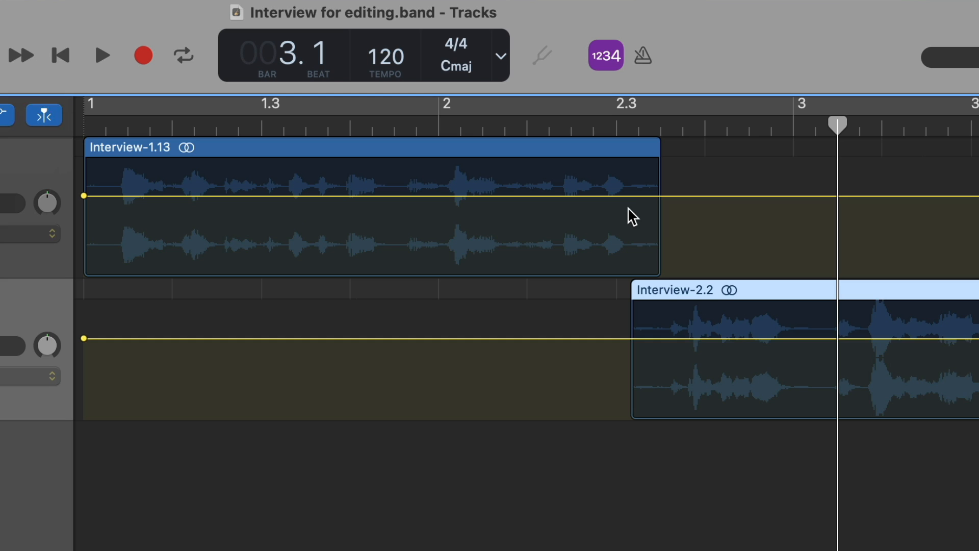
{"action": "mouse_move", "coordinate": [638, 308]}
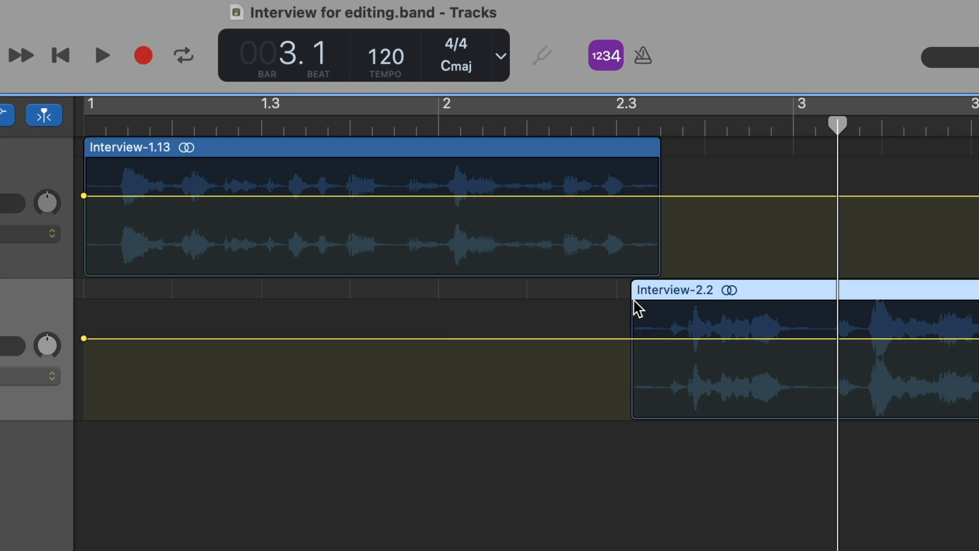
{"action": "mouse_move", "coordinate": [632, 206]}
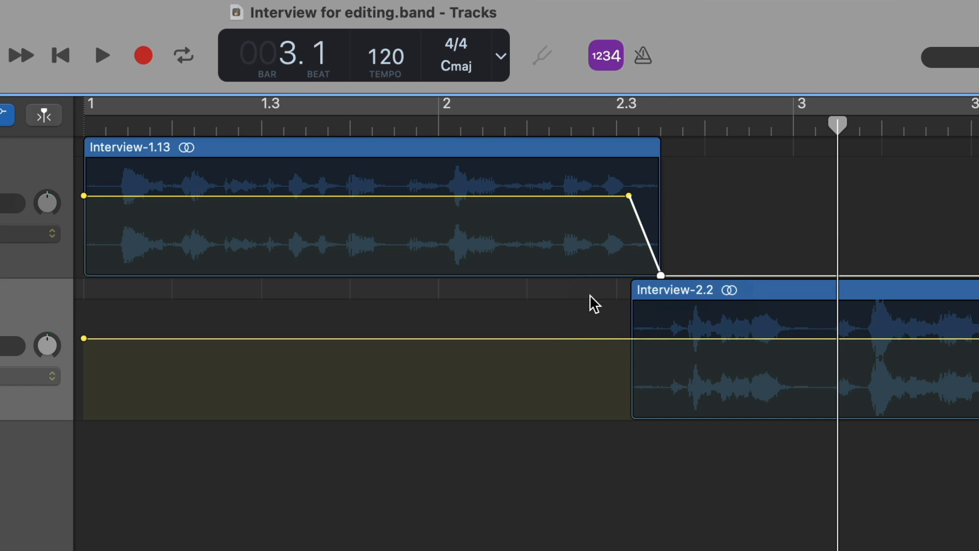
{"action": "mouse_move", "coordinate": [71, 350]}
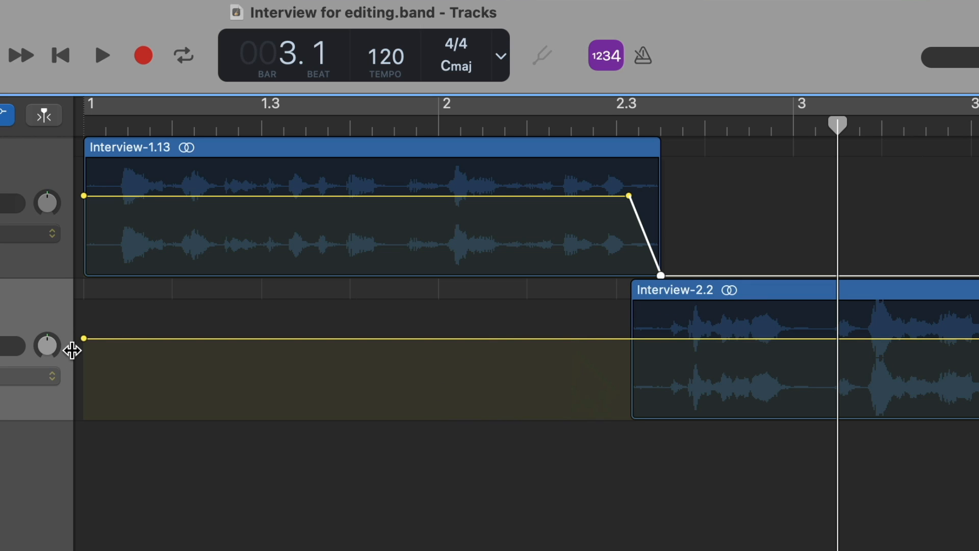
{"action": "mouse_move", "coordinate": [592, 354]}
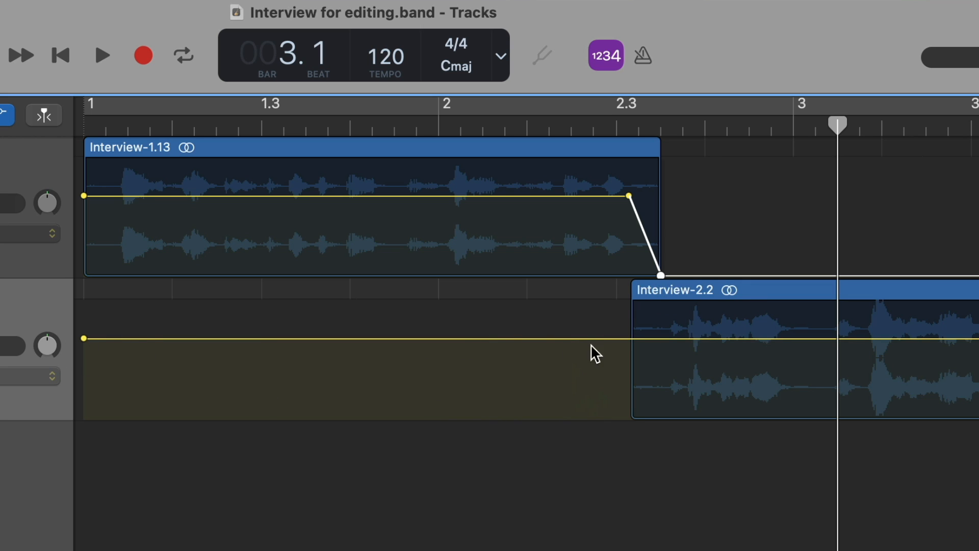
{"action": "mouse_move", "coordinate": [637, 350]}
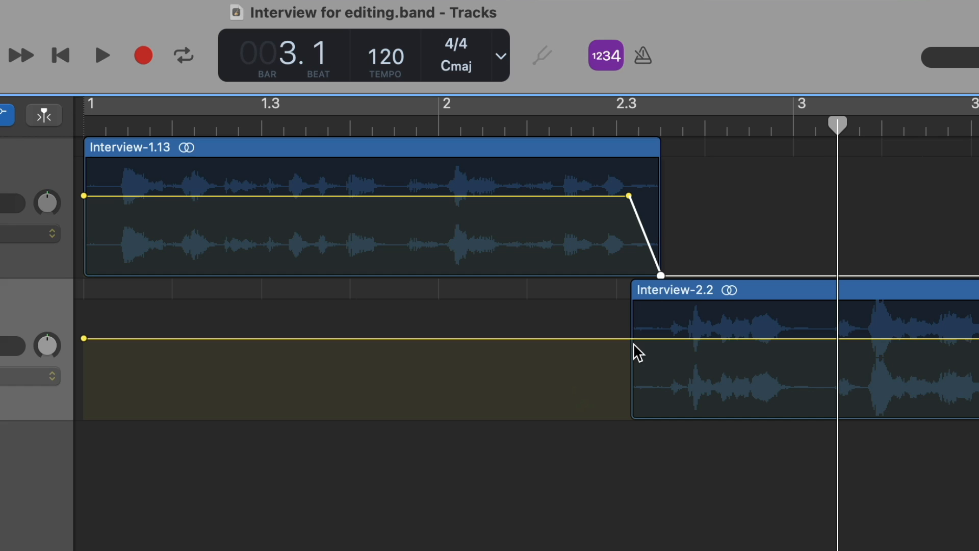
{"action": "mouse_move", "coordinate": [636, 347]}
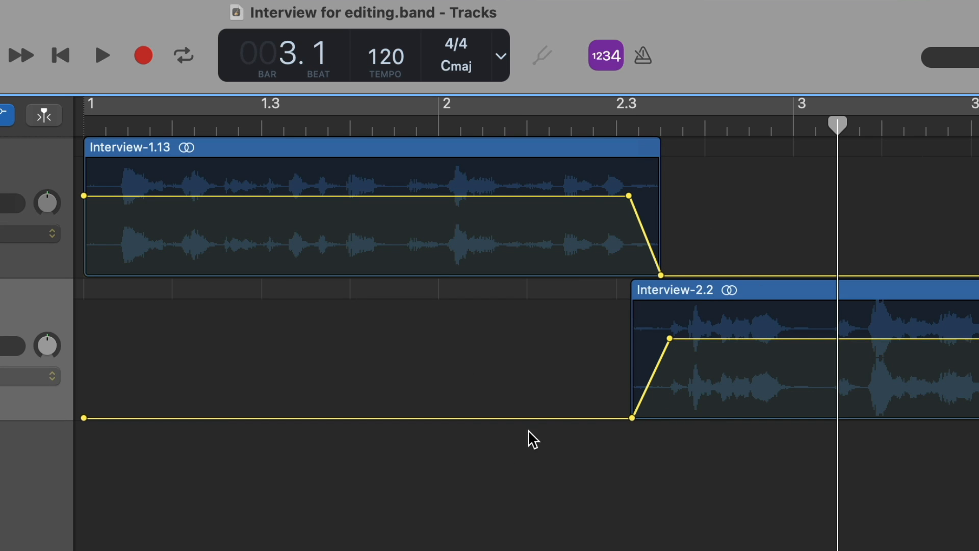
{"action": "mouse_move", "coordinate": [391, 124]}
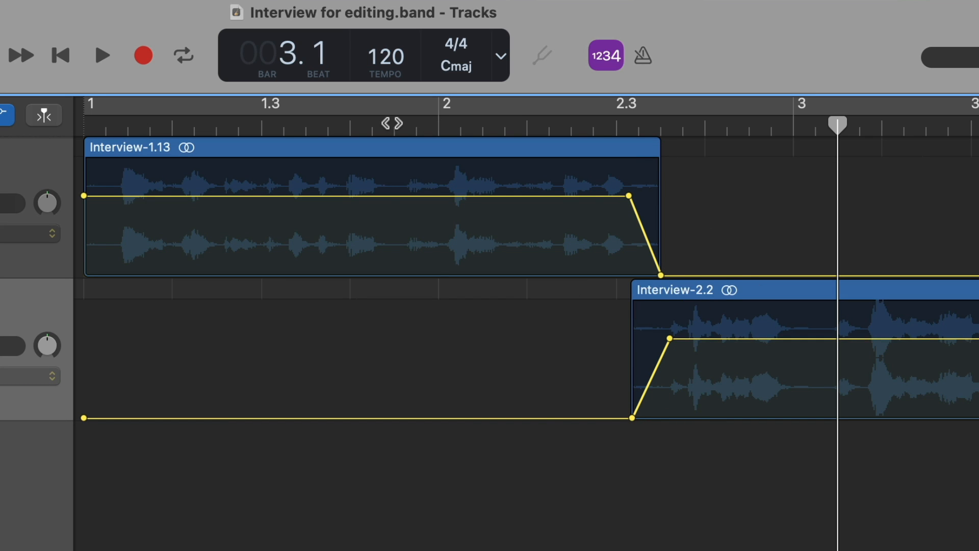
- Start playback from just before the overlap to audition the crossfade
{"action": "left_click", "coordinate": [102, 55]}
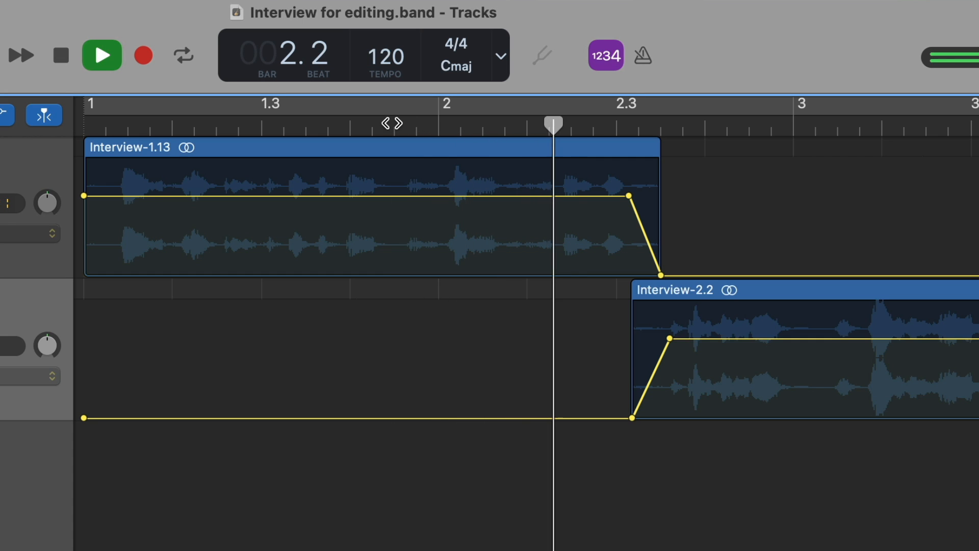